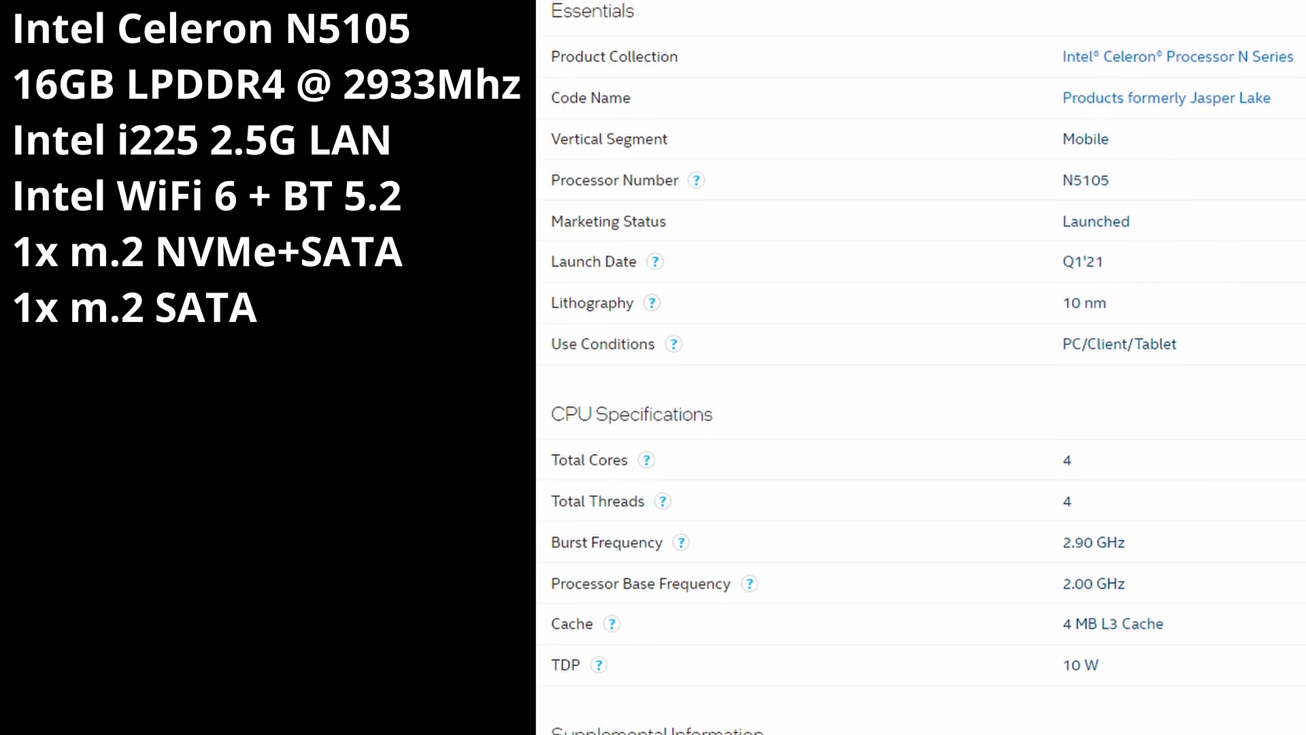
Note in Notepad that email use would be fine with expected CPU use, then start the YouTube review.
scroll("down", 3)
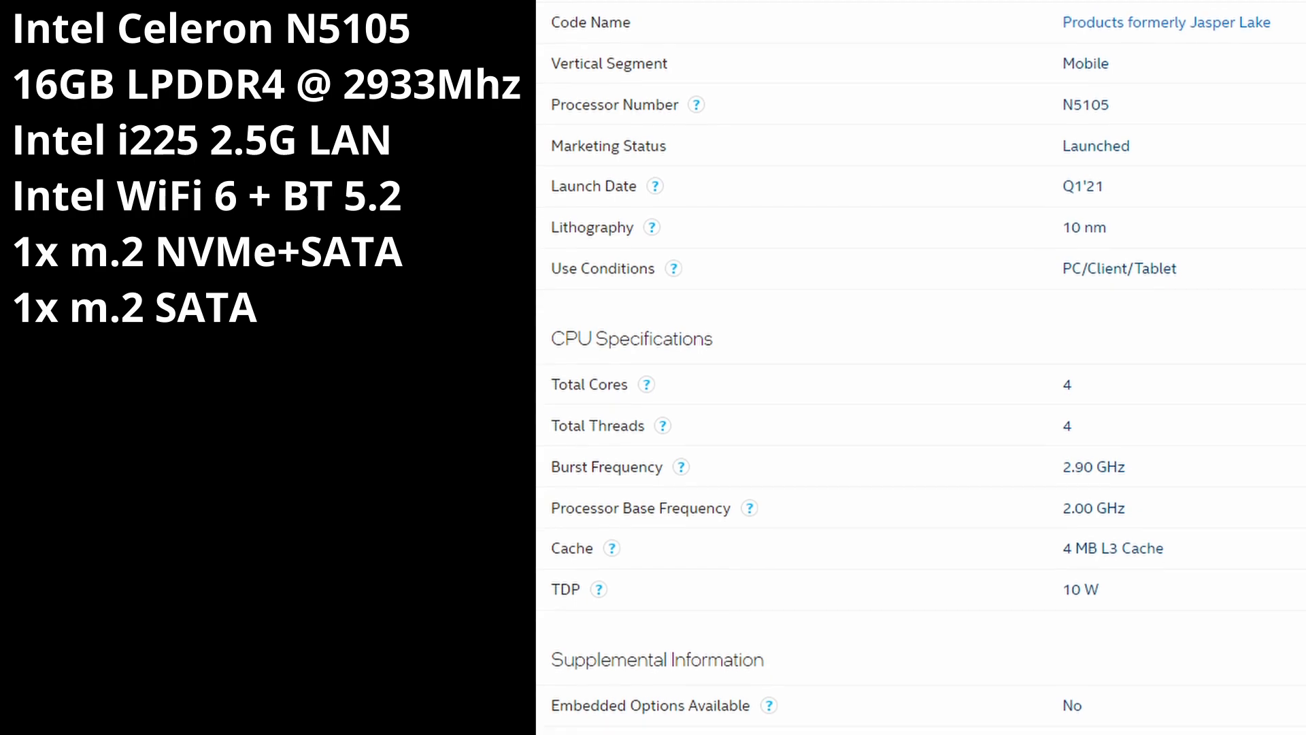
scroll("down", 3)
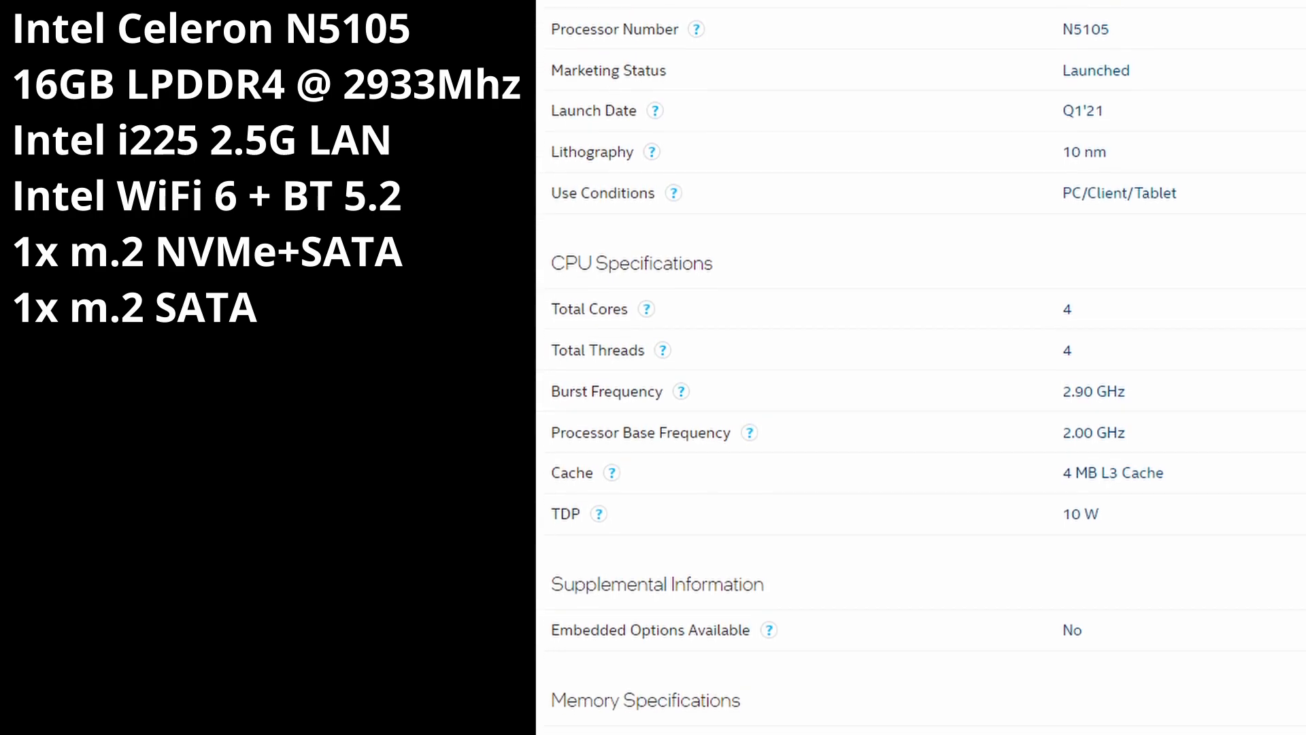
scroll("down", 3)
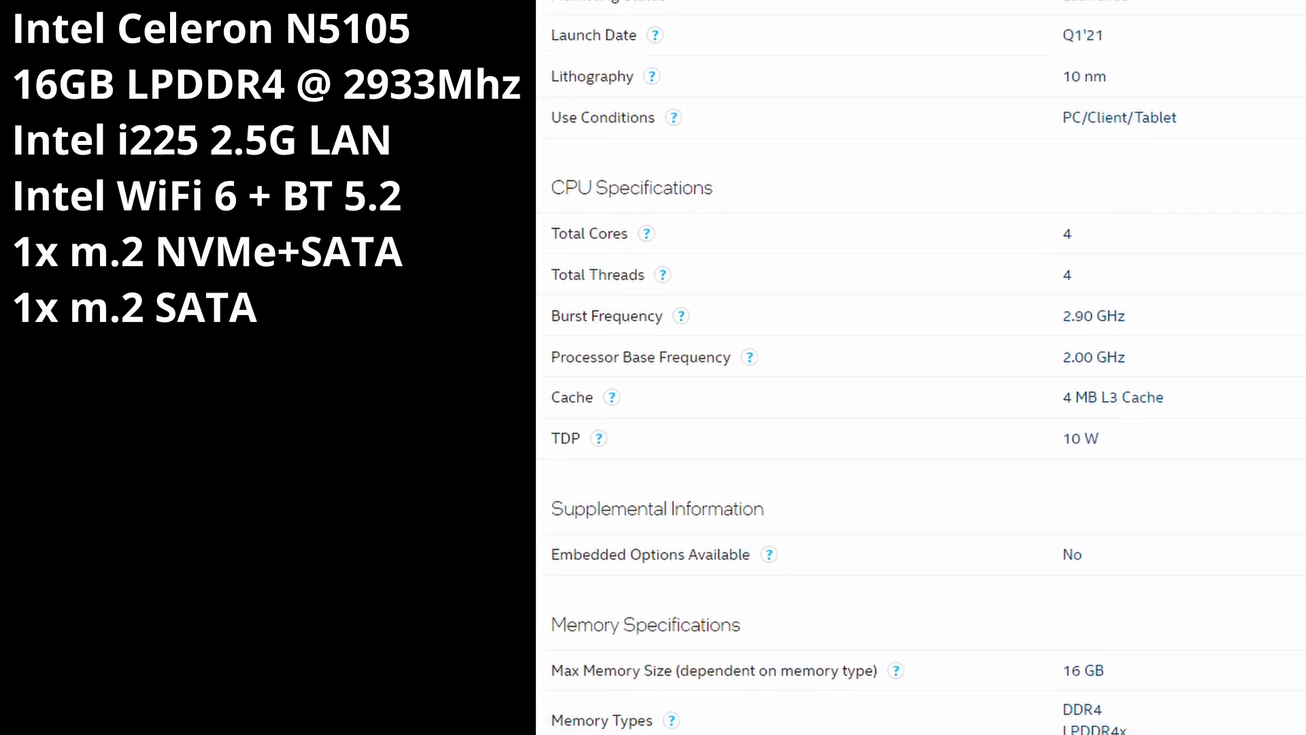
scroll("down", 3)
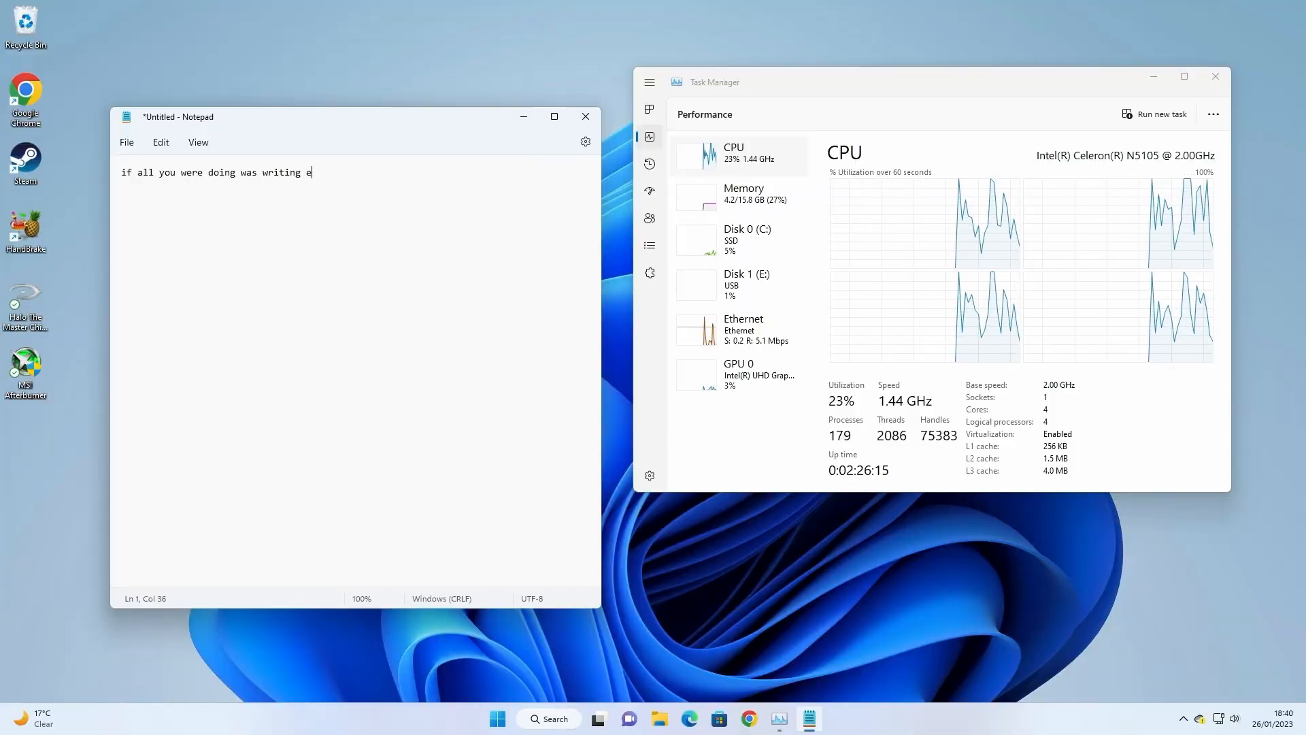
type("mails you'd probably be fine")
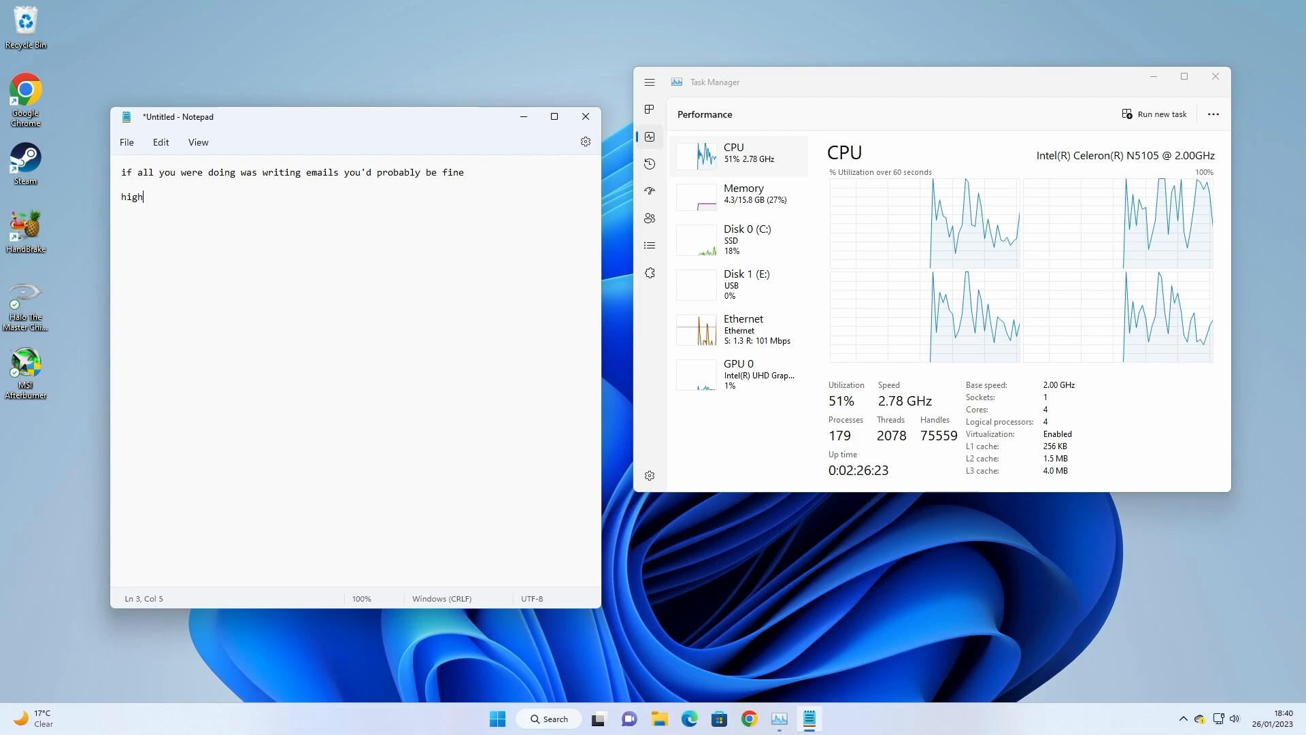
type("cpu use but that's to be expected")
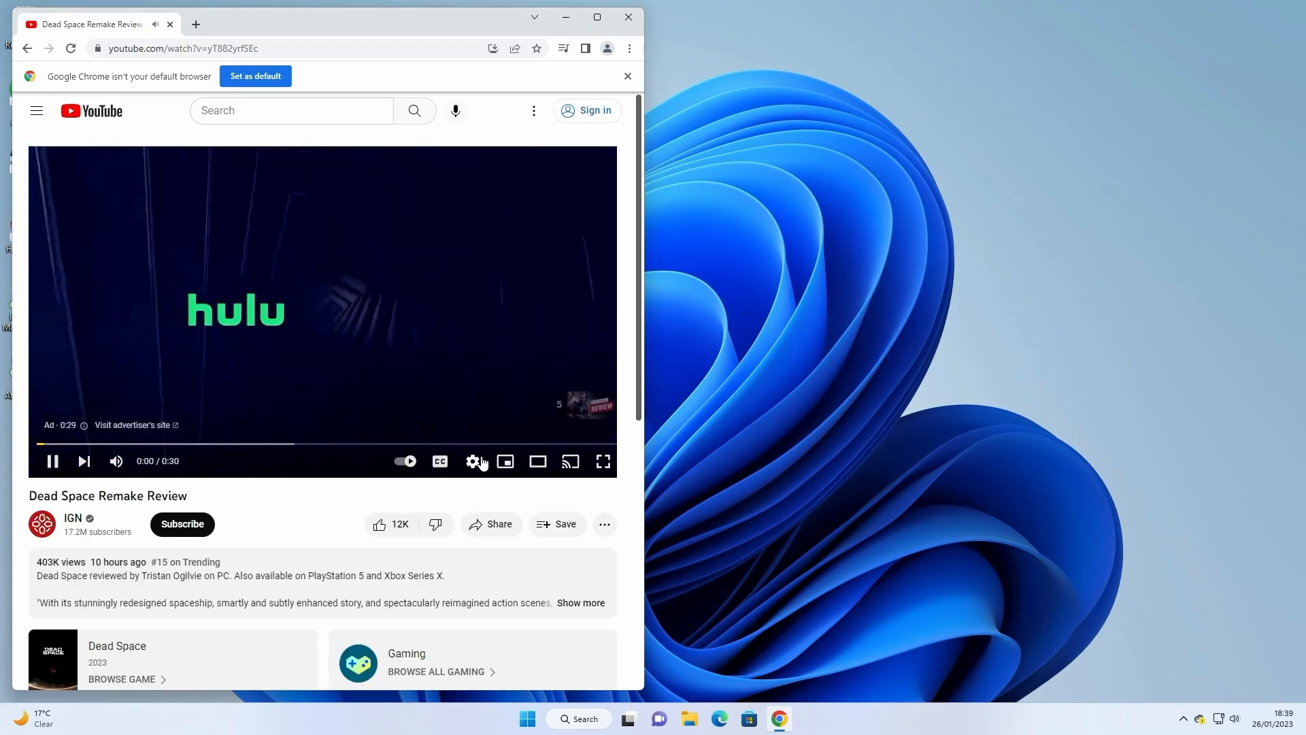
left_click(472, 461)
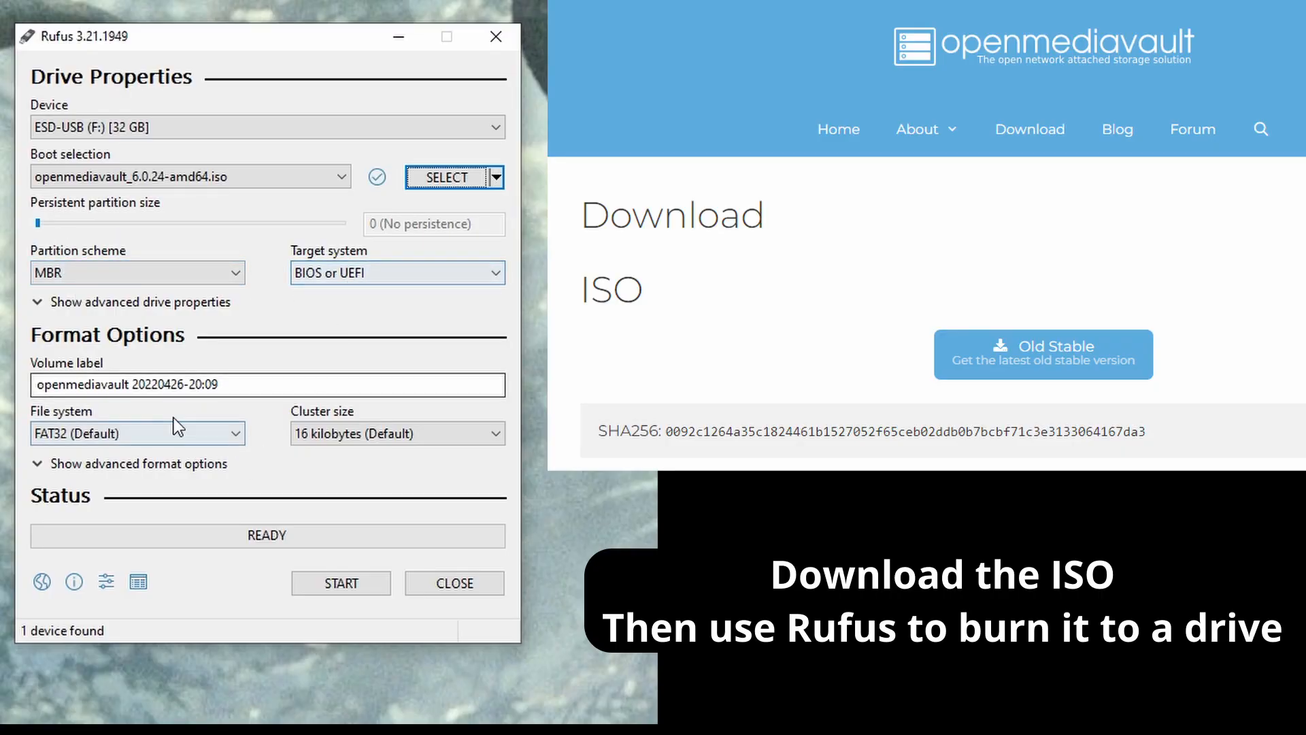
Start writing the openmediavault 6.0.24 ISO to the 32 GB USB drive in ISO image mode.
left_click(340, 582)
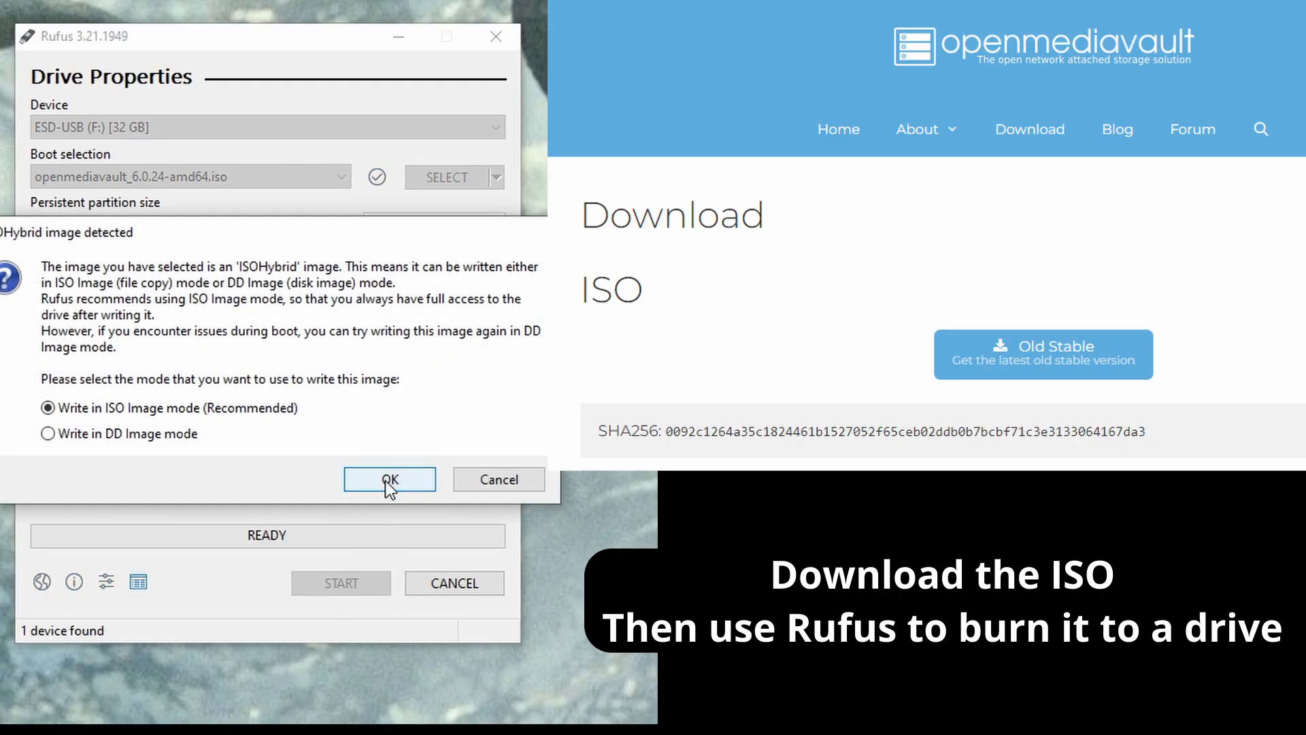
left_click(389, 479)
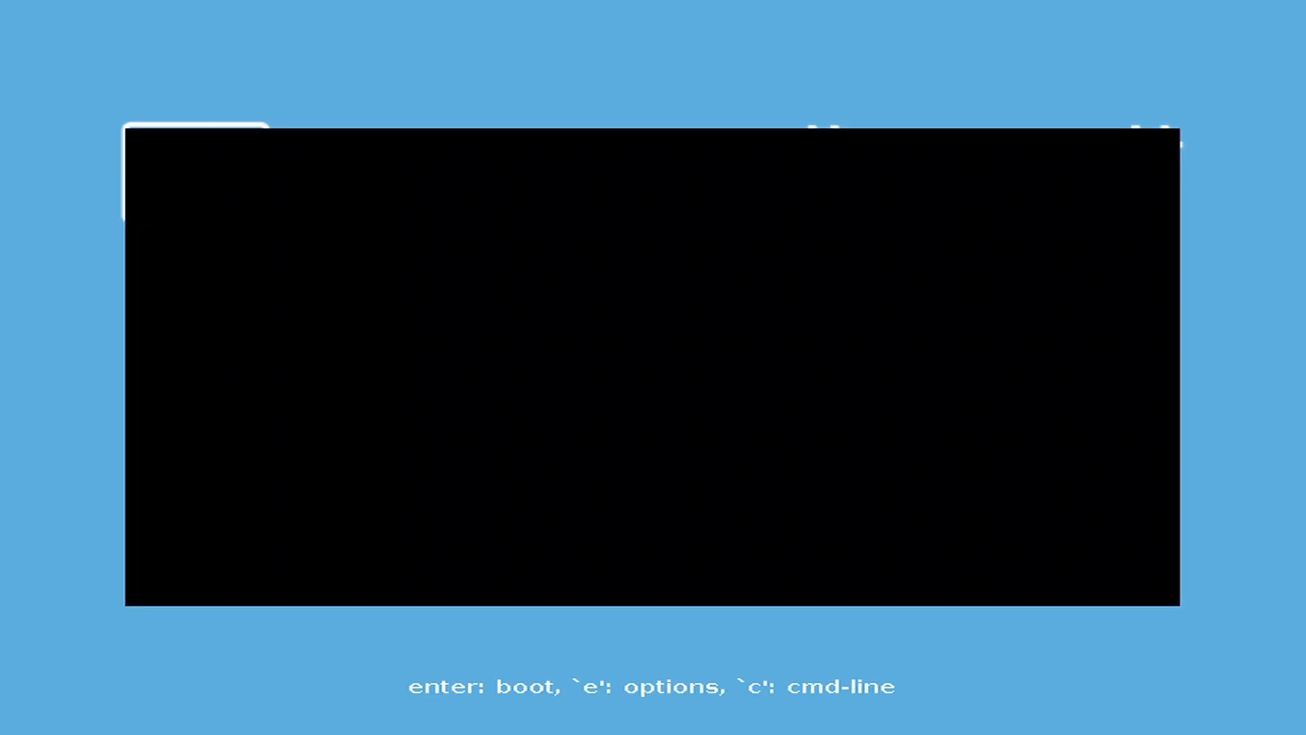
Boot the OpenMediaVault installer from the USB boot menu.
key("enter")
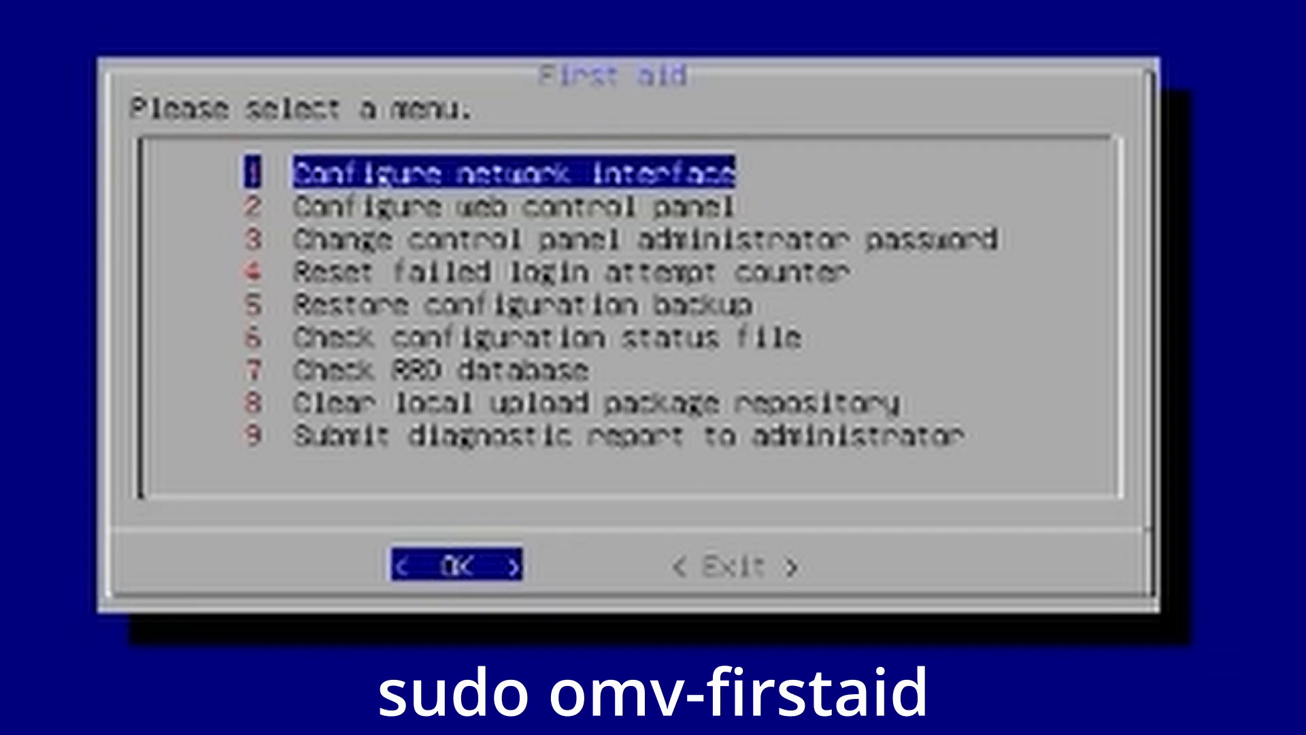
Choose Configure network interface in omv-firstaid and confirm the Ethernet adapter.
key("Down")
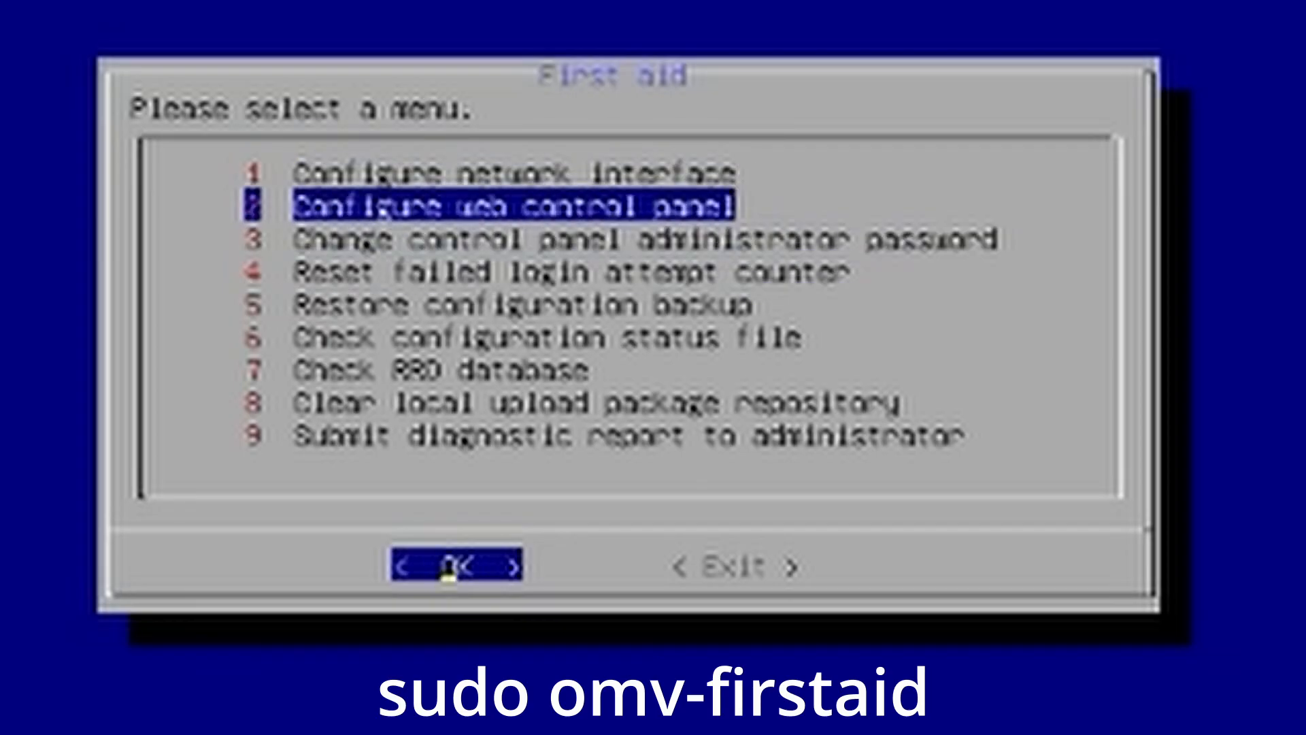
left_click(456, 566)
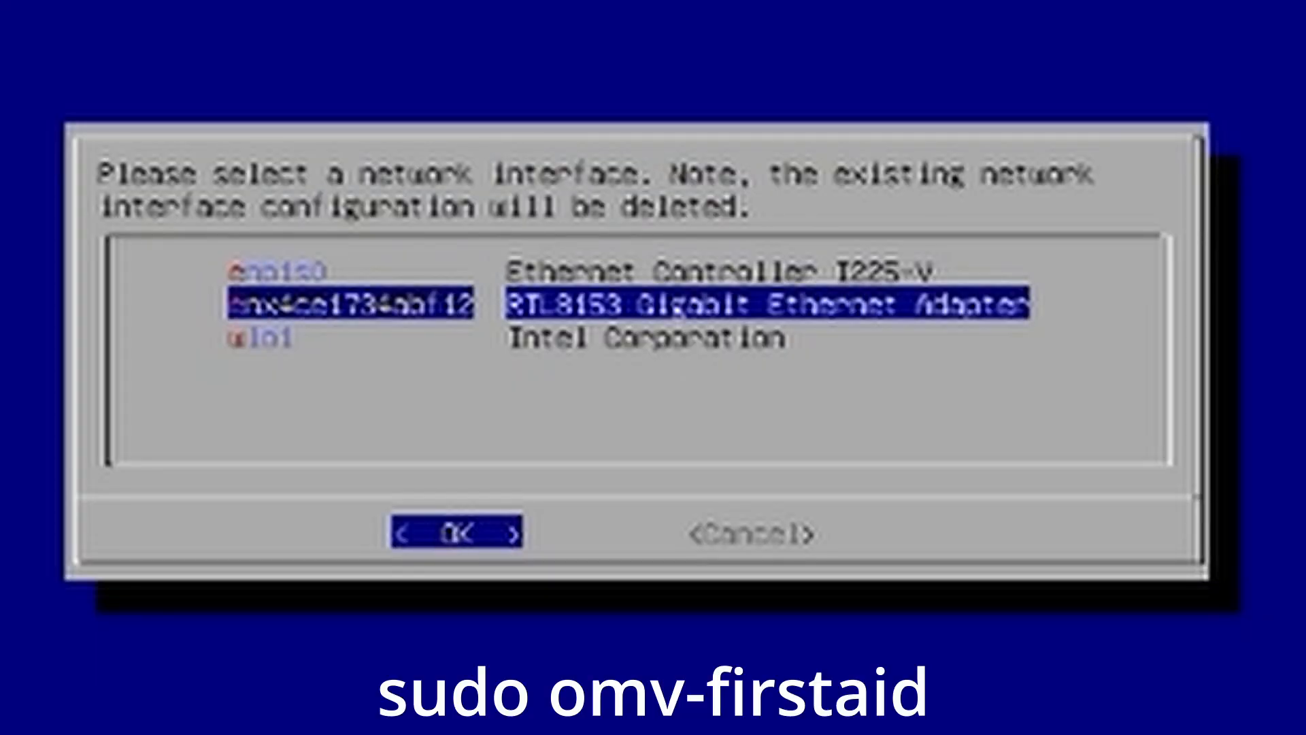
left_click(457, 532)
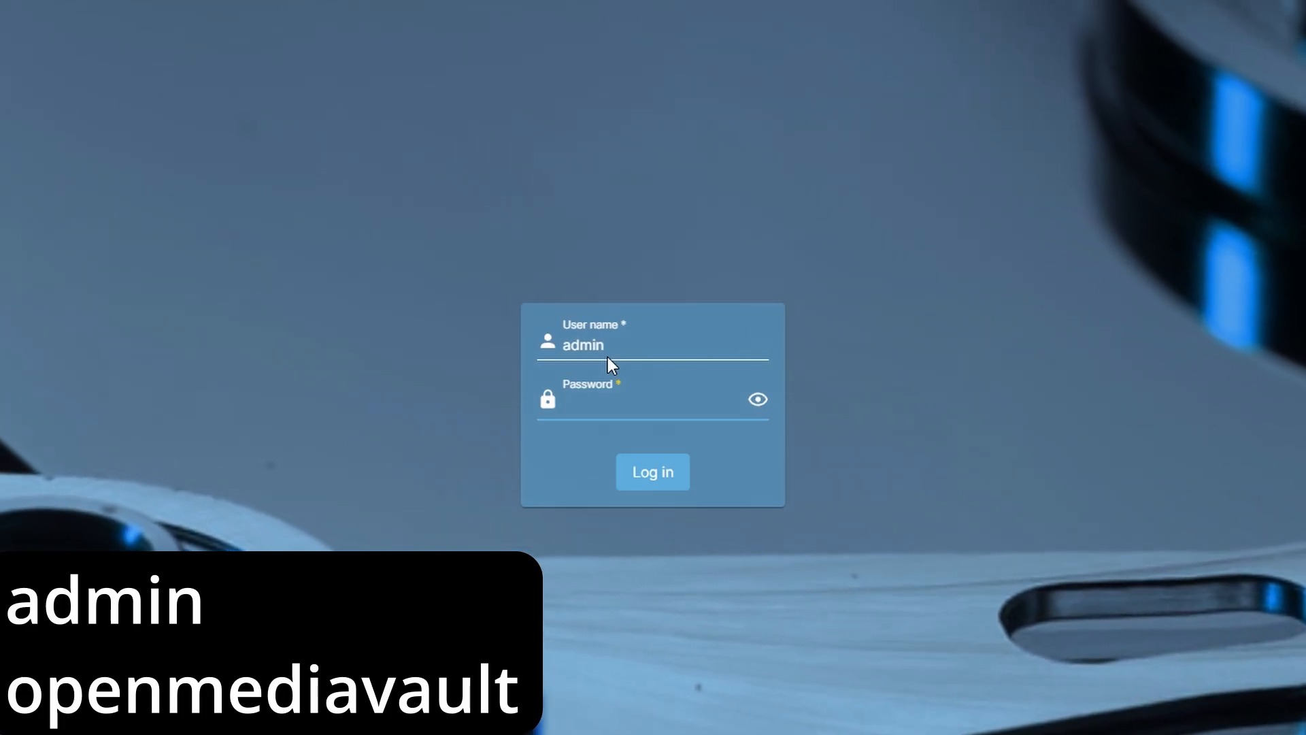
Sign in as admin with the default openmediavault password.
type("openmediavault")
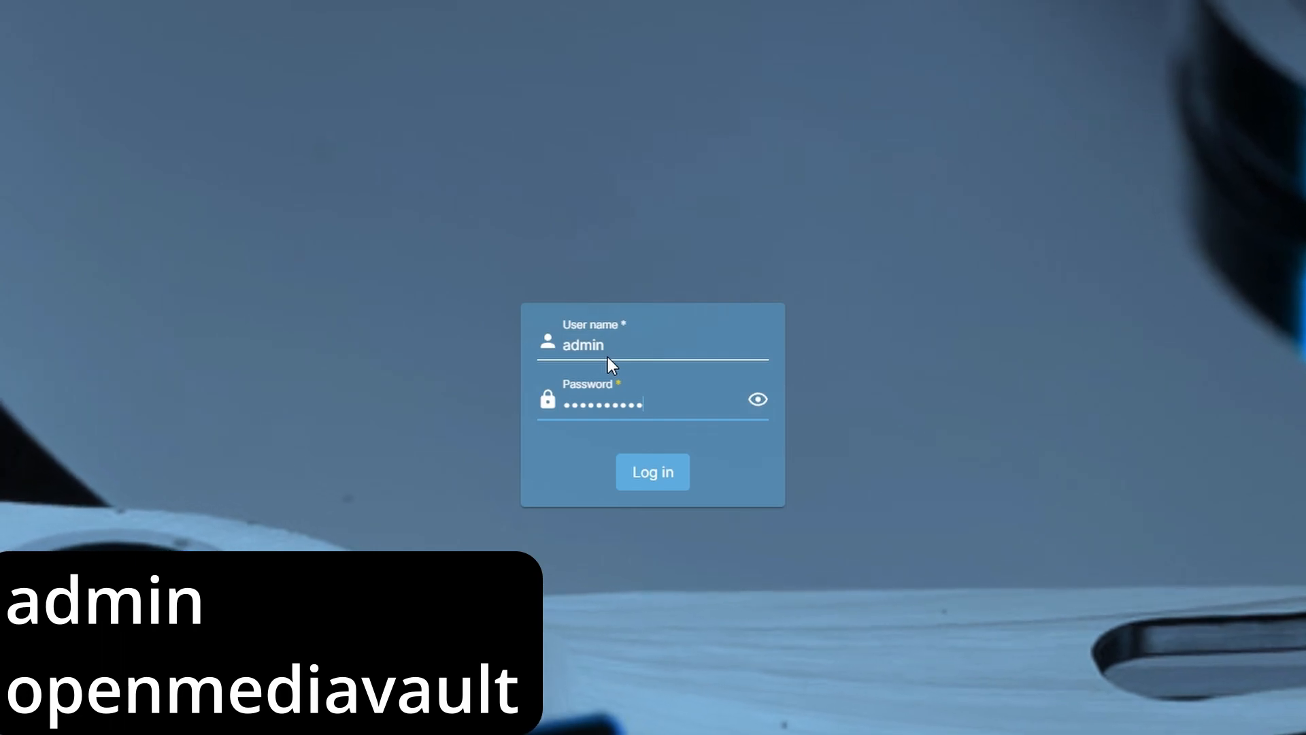
left_click(653, 472)
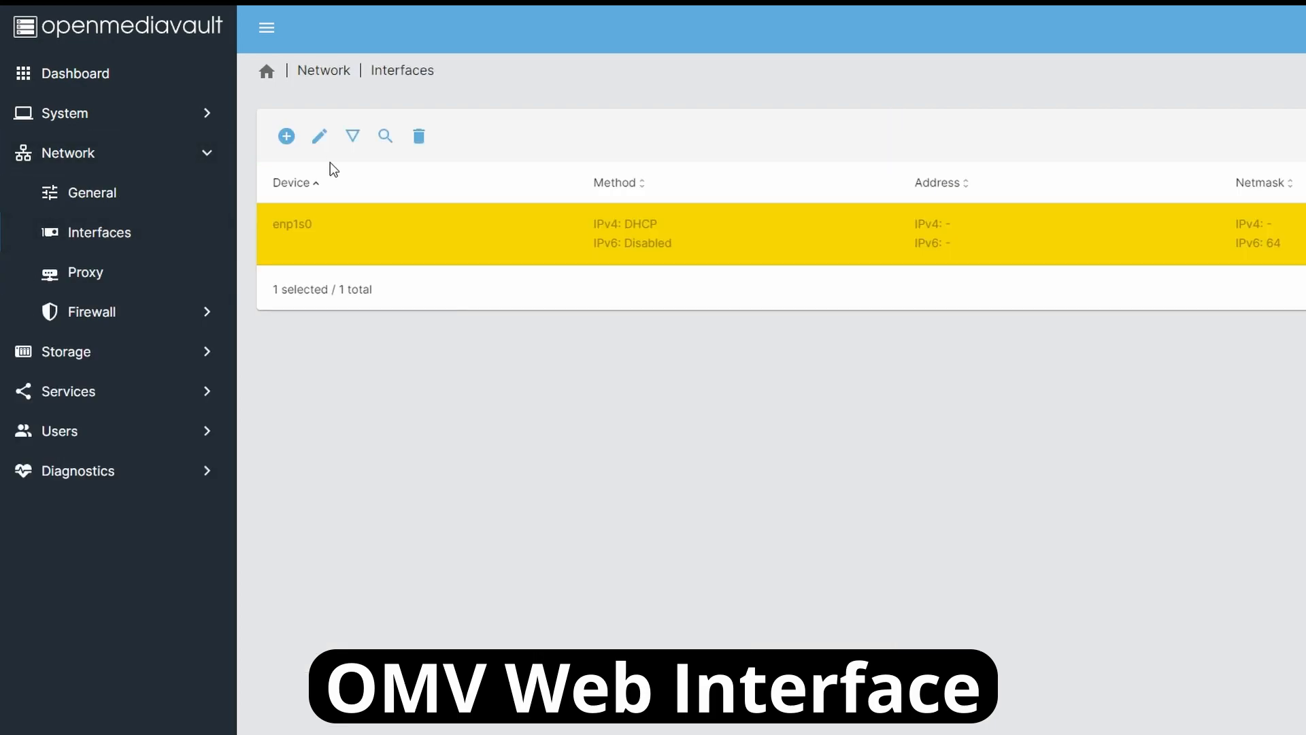
Edit enp1s0 and choose its IPv4 address method from the dropdown.
left_click(318, 136)
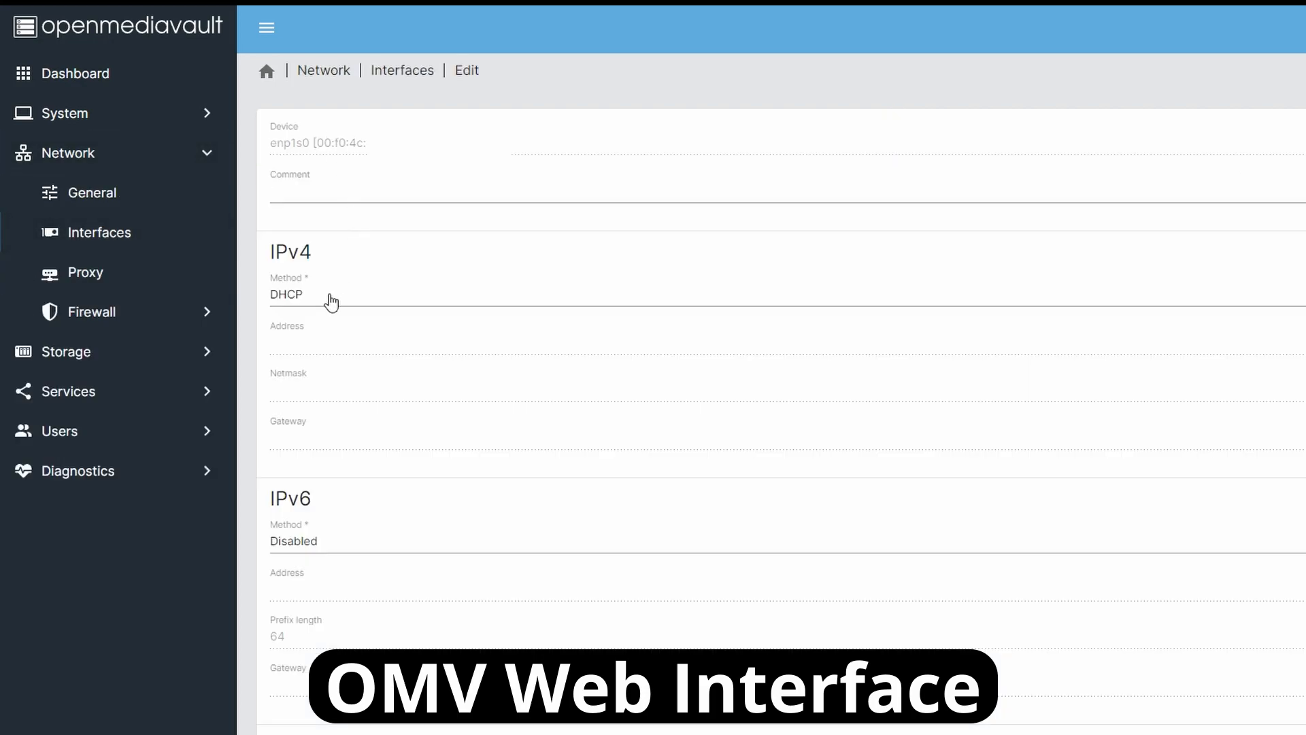
left_click(291, 294)
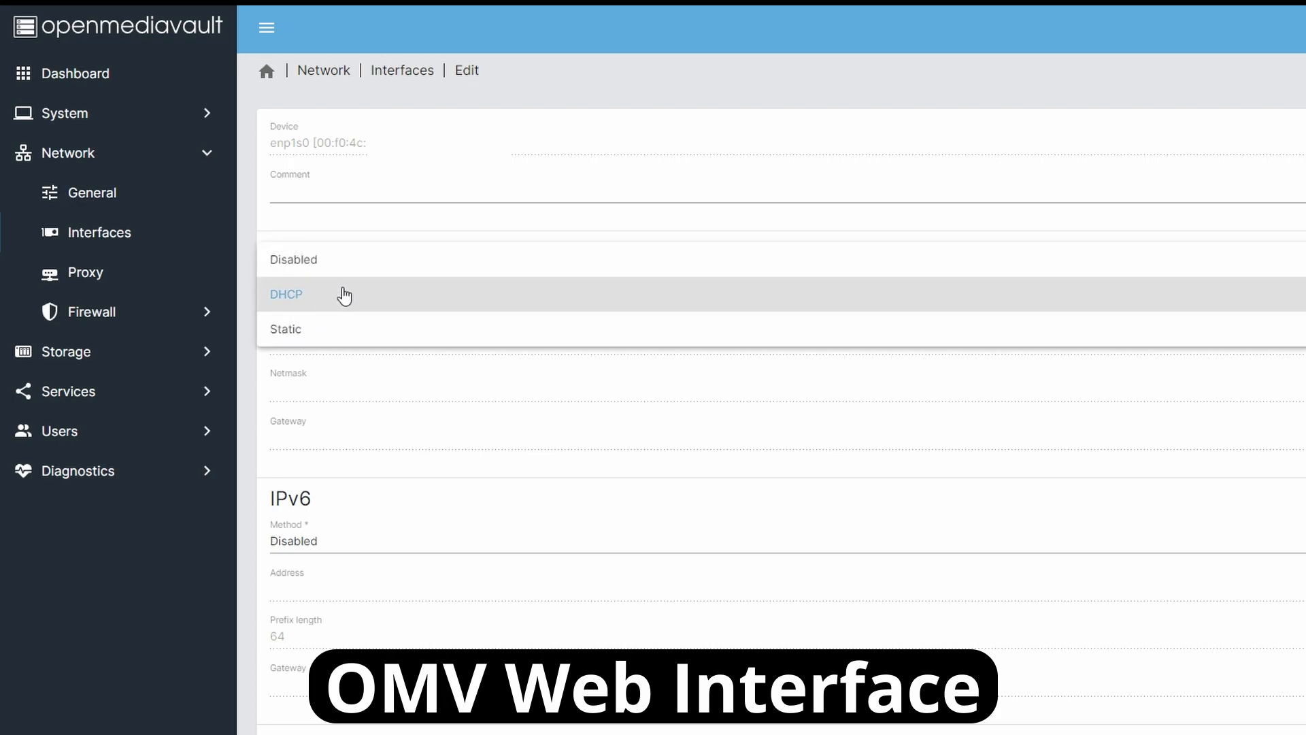
left_click(285, 328)
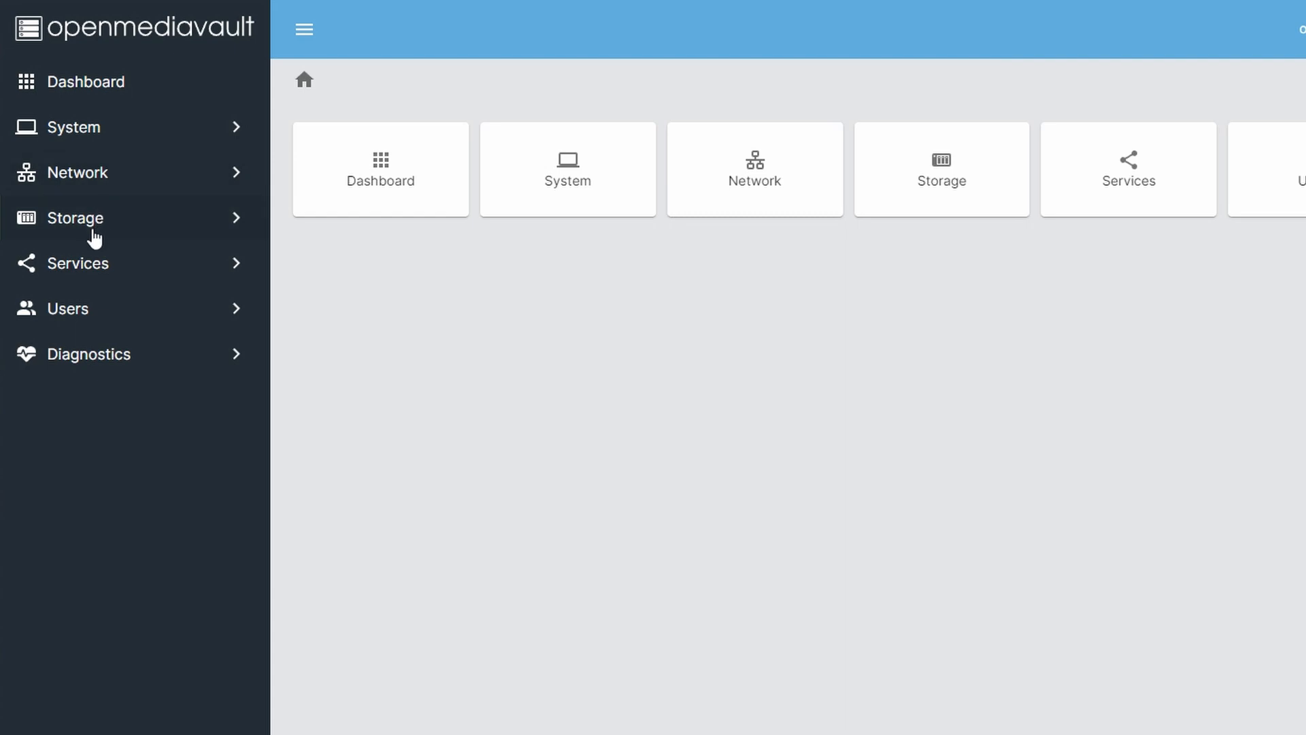
Wipe the 1024GB Samsung SSD at /dev/sda, confirming that all its data is erased.
left_click(75, 218)
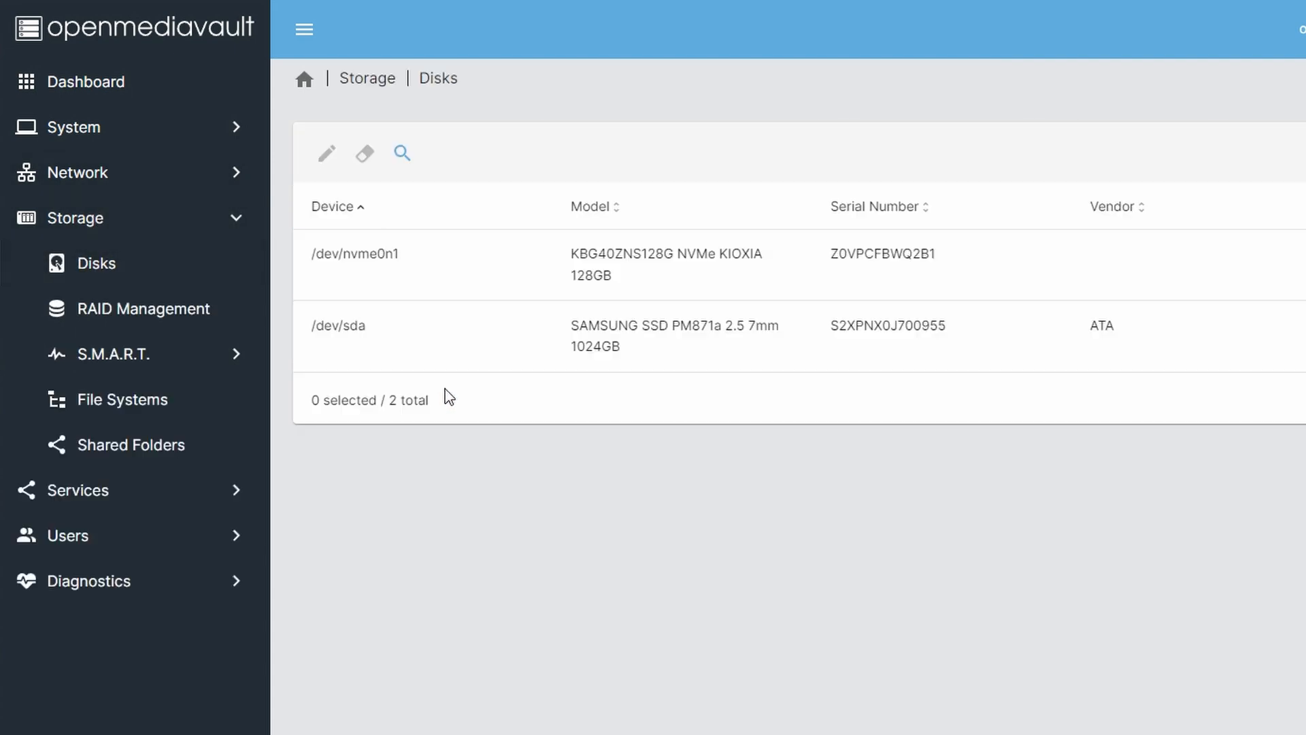
left_click(473, 335)
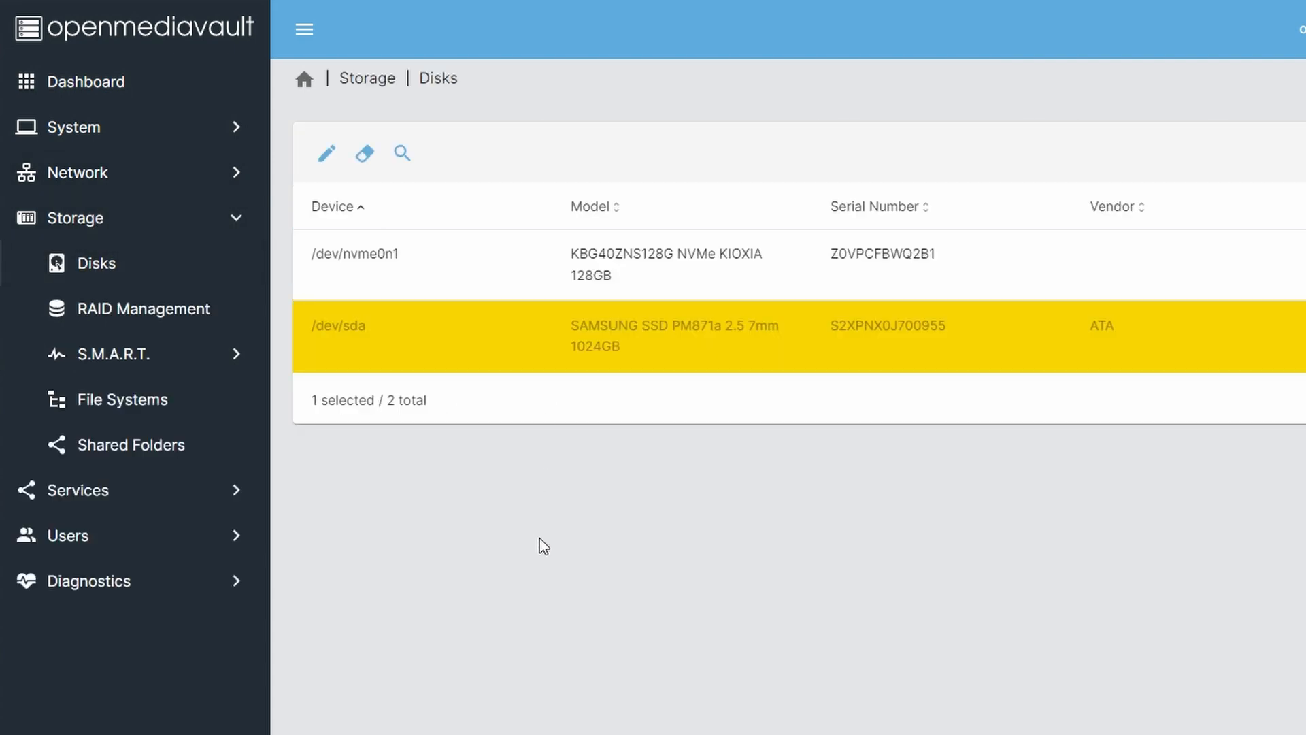
left_click(364, 152)
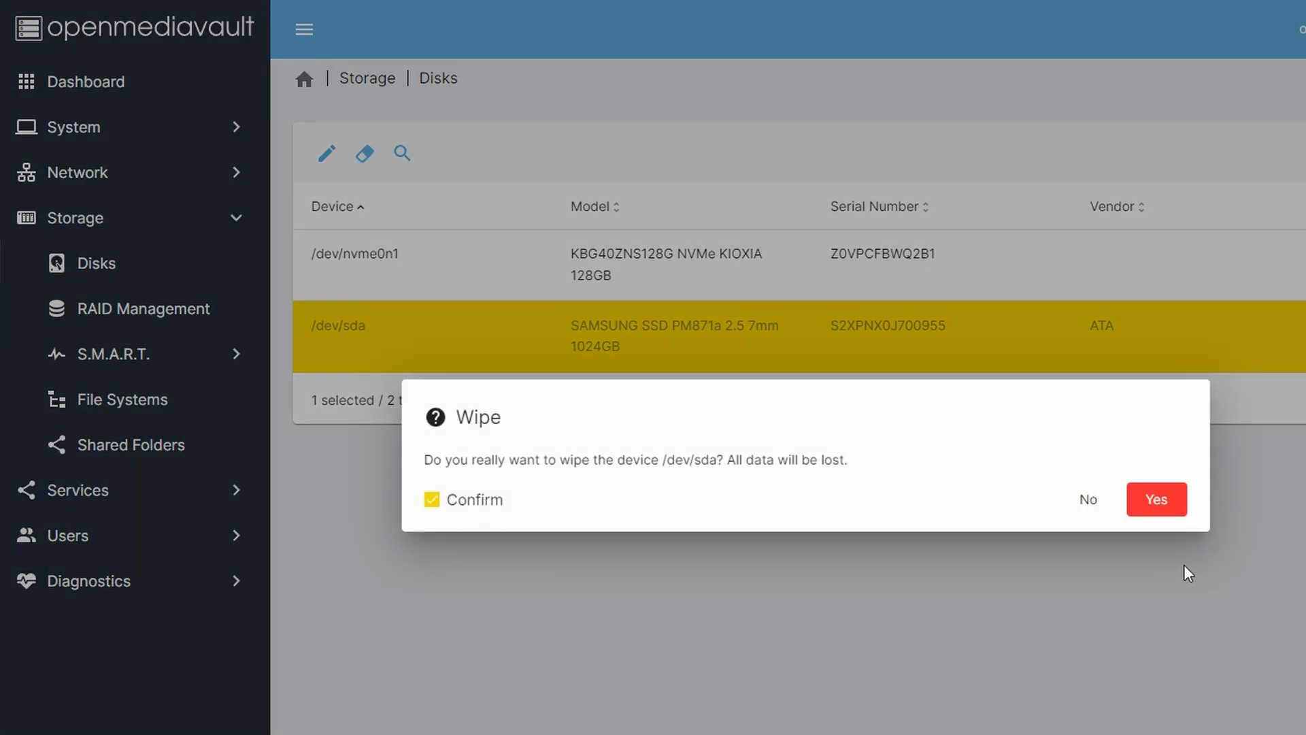
left_click(1157, 499)
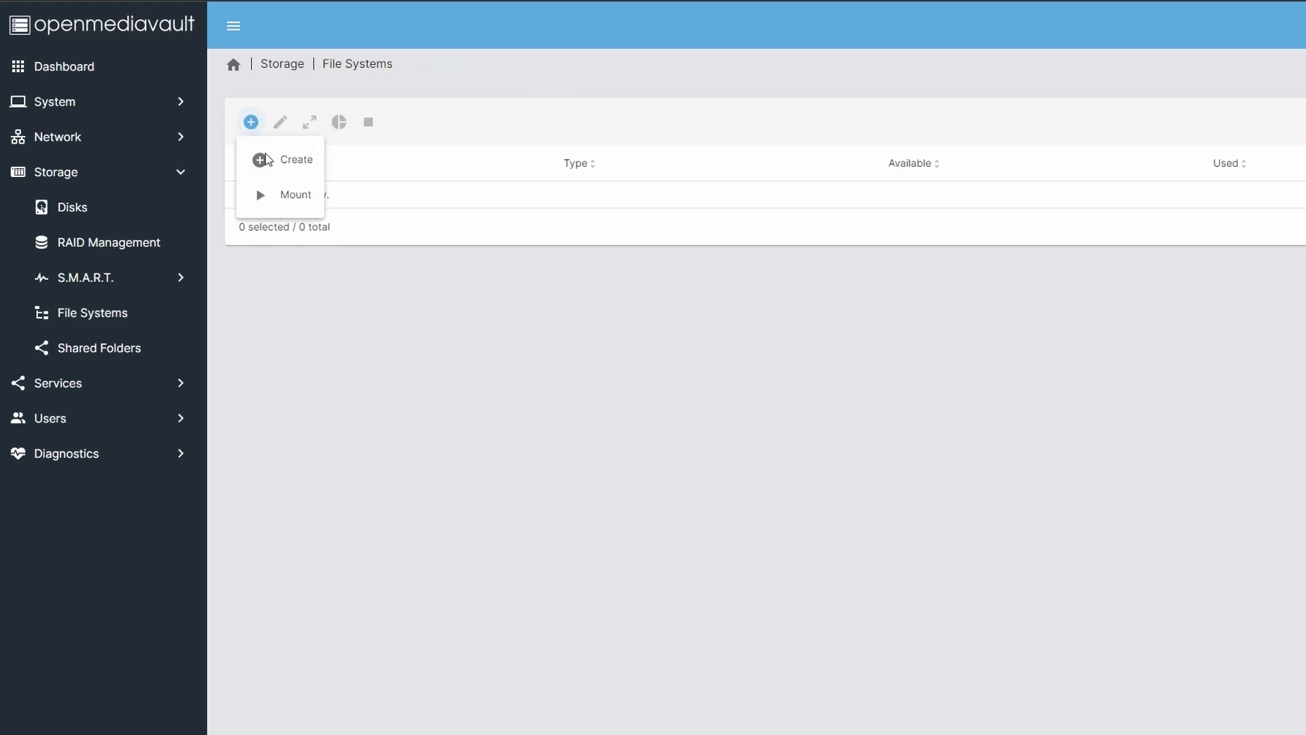
Create a file system, then a shared folder named Shared on that file system.
left_click(294, 195)
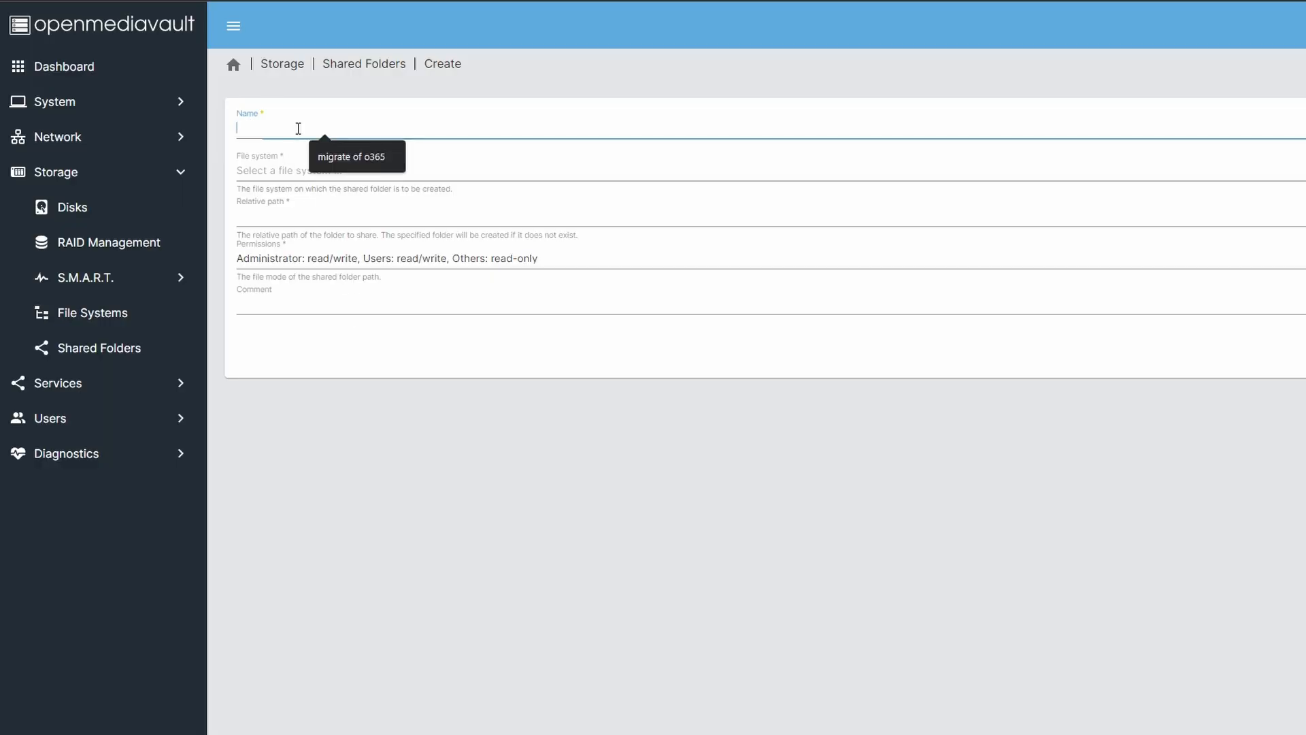
type("Shared")
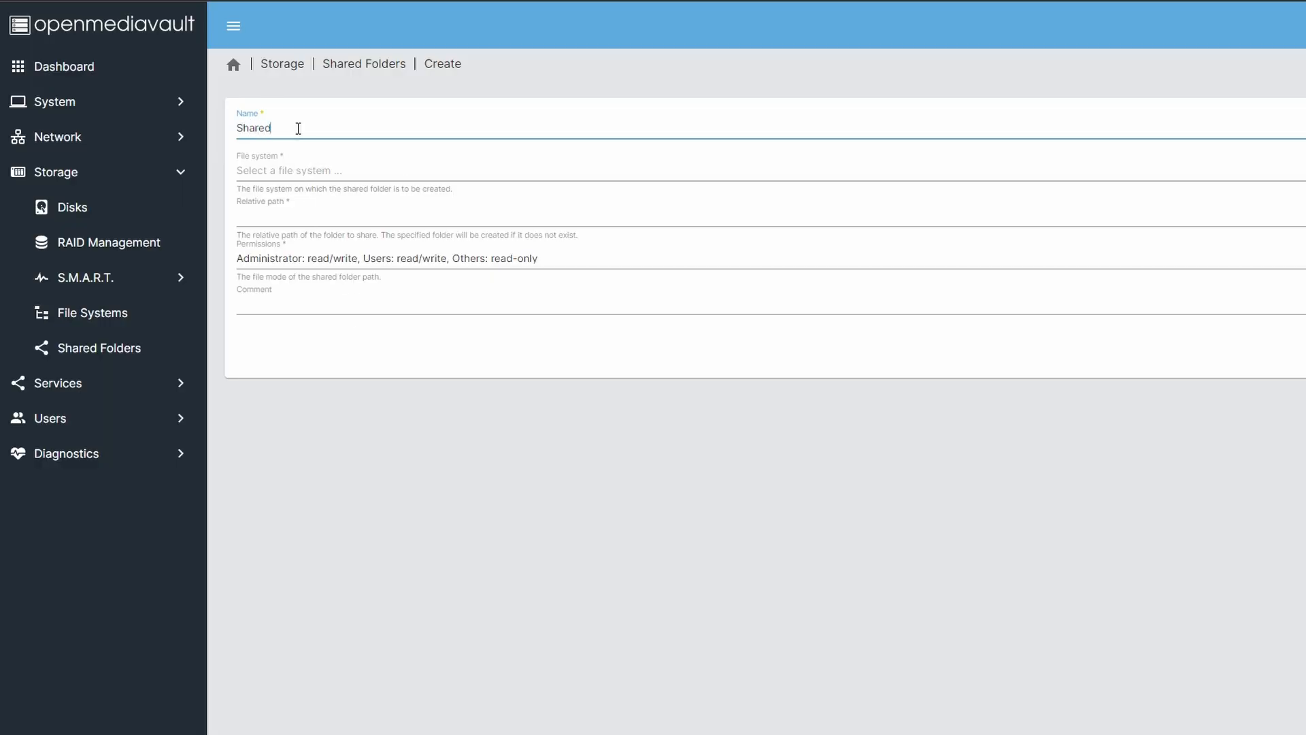
left_click(359, 170)
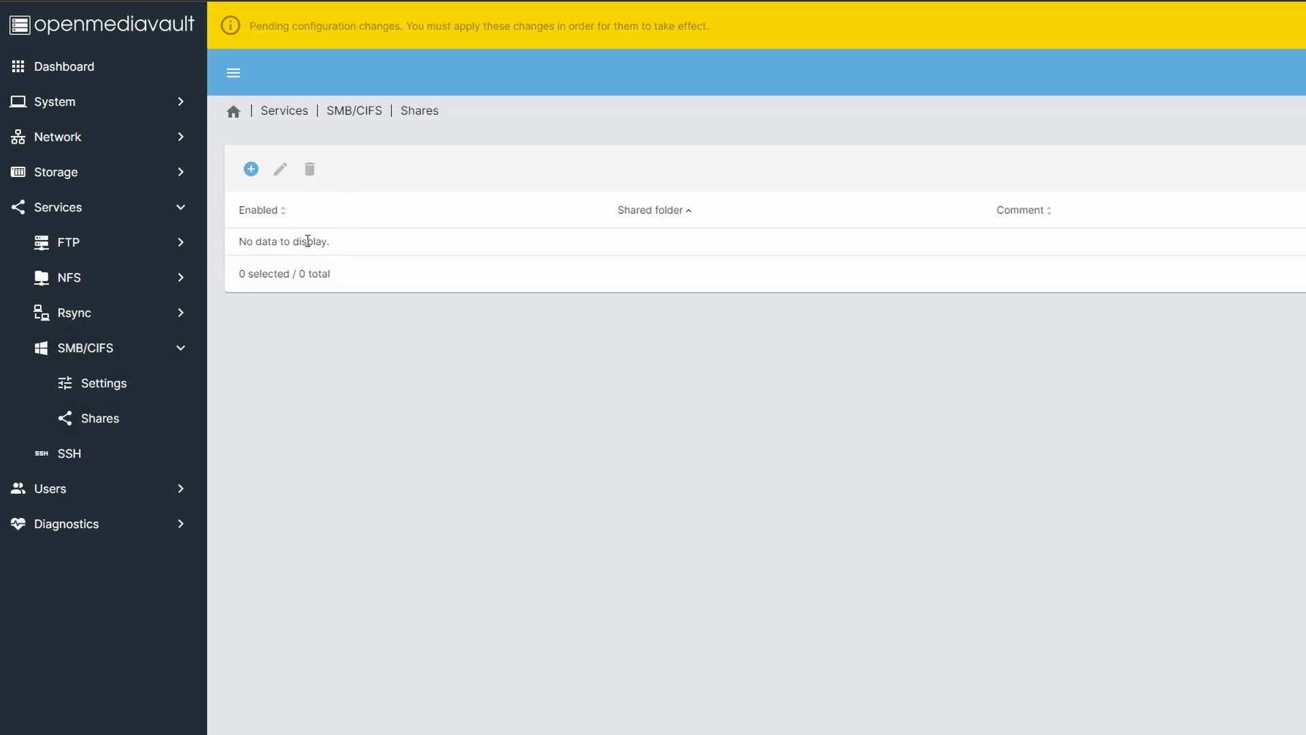
Add an SMB share using the Shared folder on /dev/sda1 with Enabled on.
left_click(250, 168)
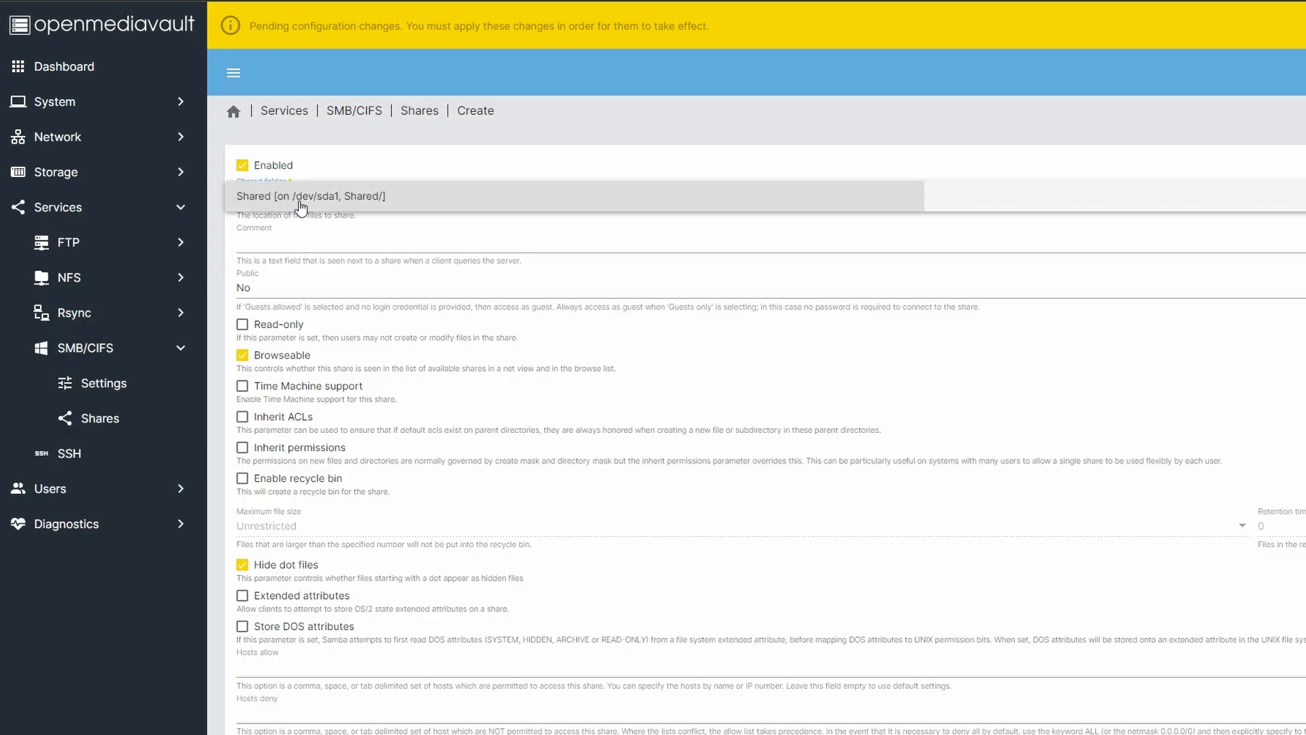
left_click(310, 195)
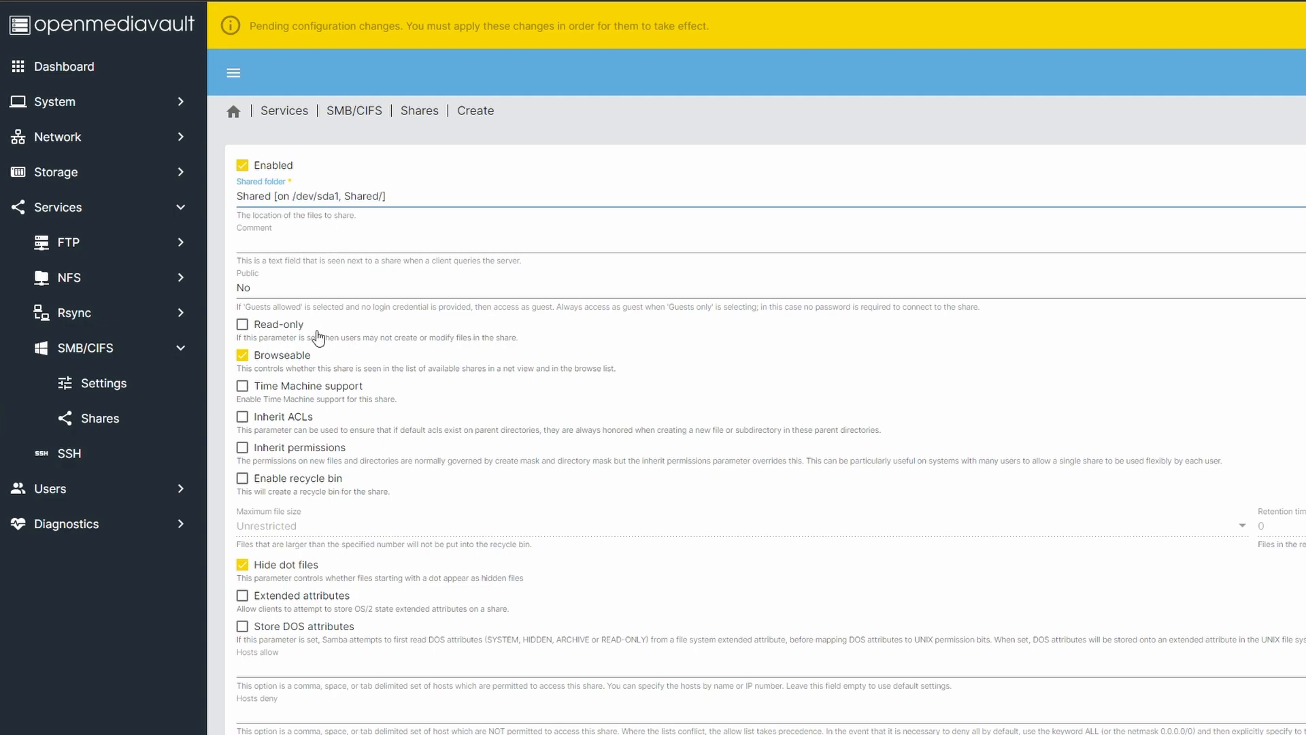
mouse_move(351, 608)
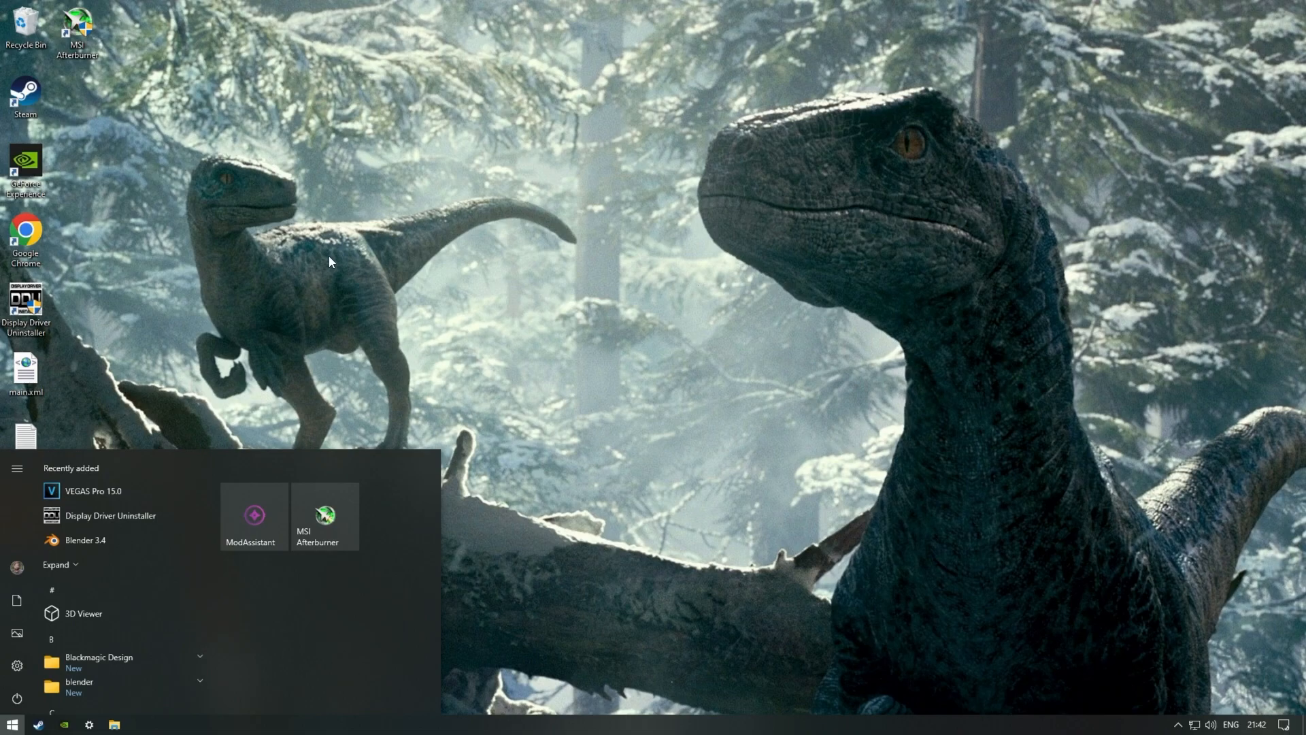
Browse to \\192.168.238.153 in Explorer and open its empty Shared folder.
type("\\\\192")
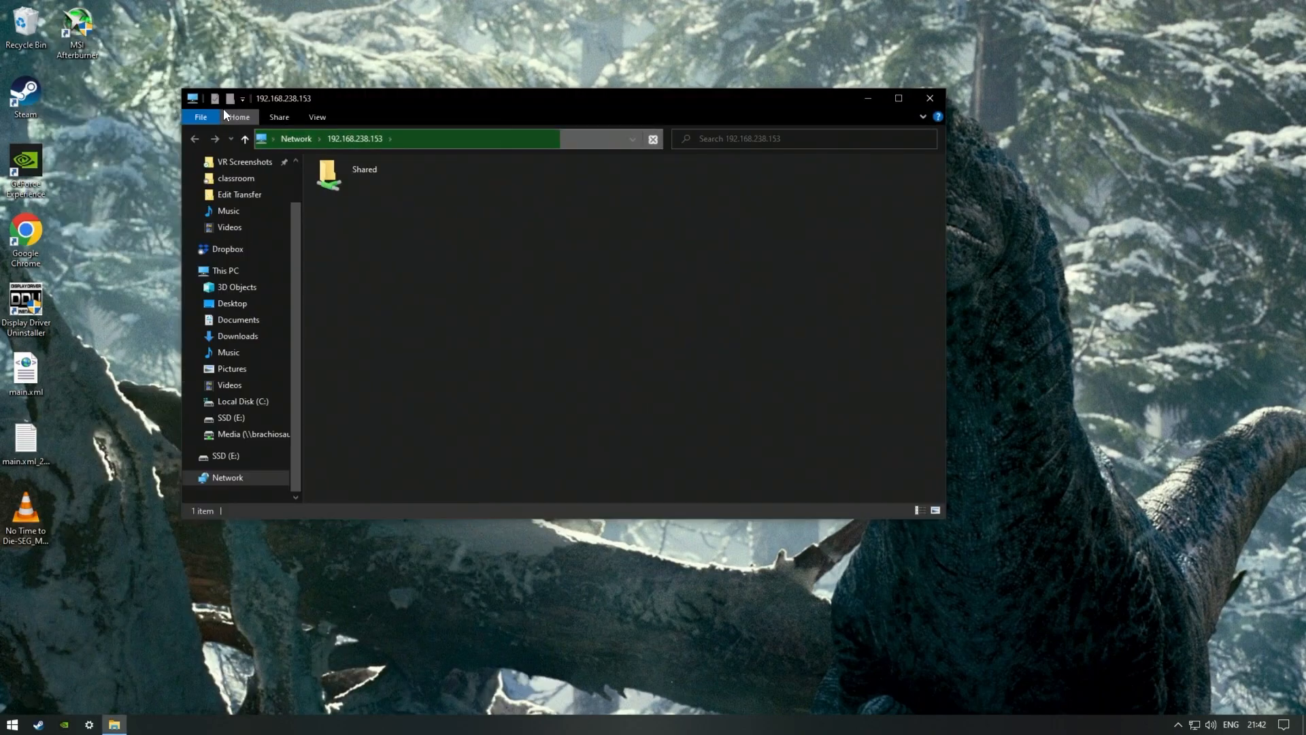
left_click(349, 177)
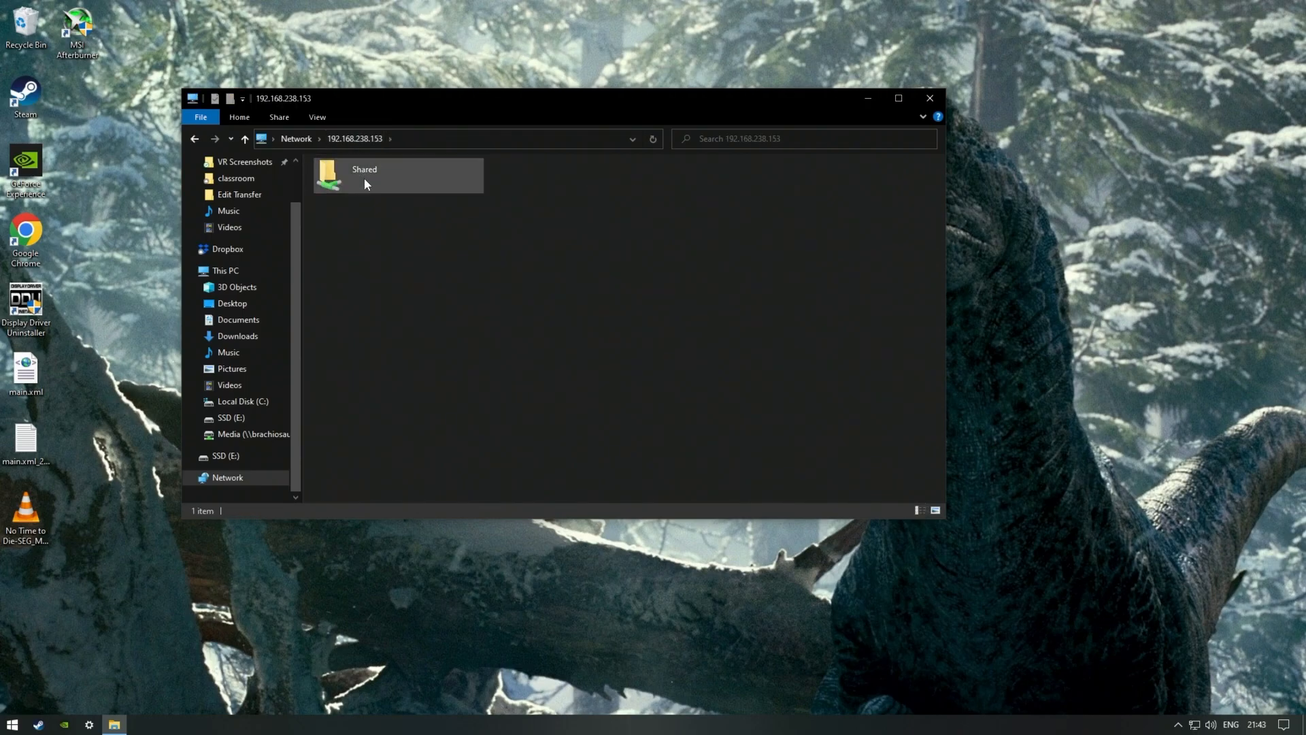
double_click(364, 175)
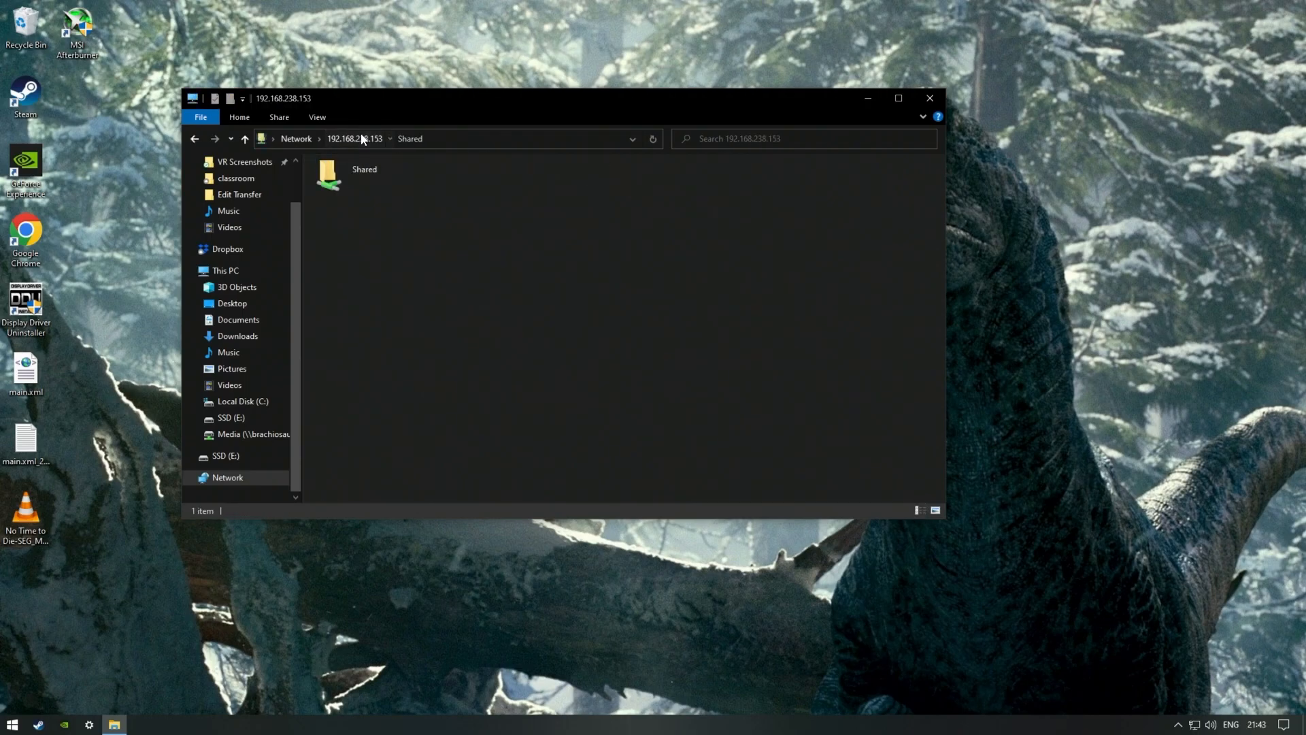
double_click(328, 175)
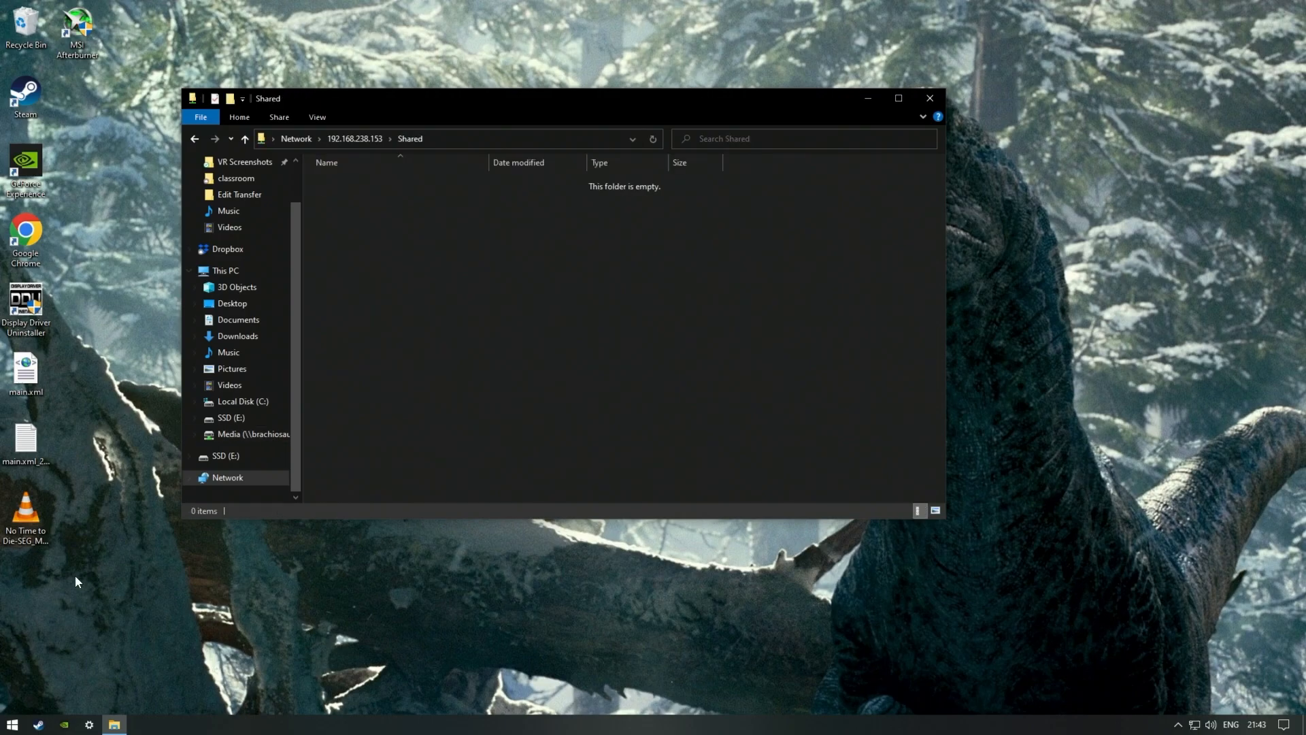